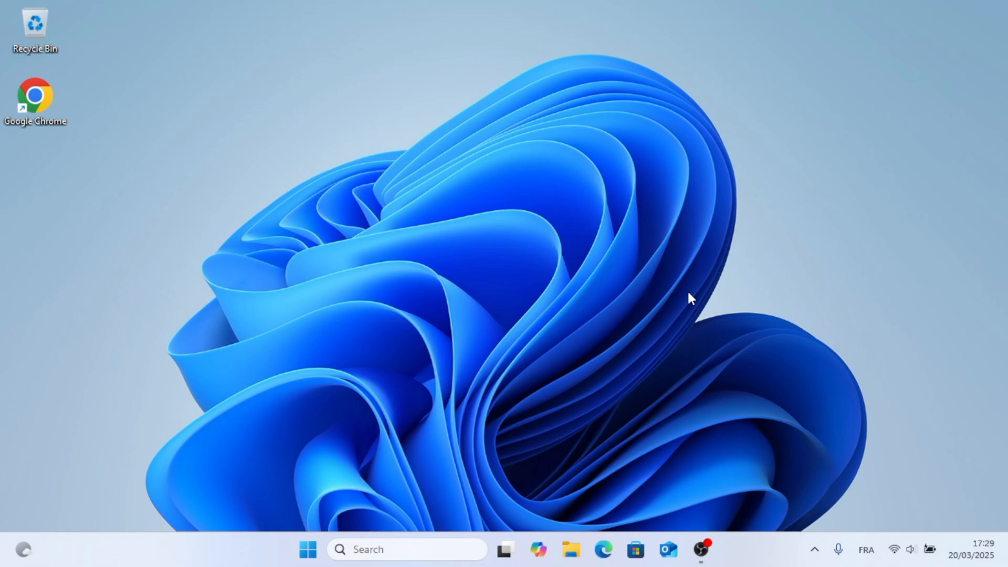
mouse_move(653, 392)
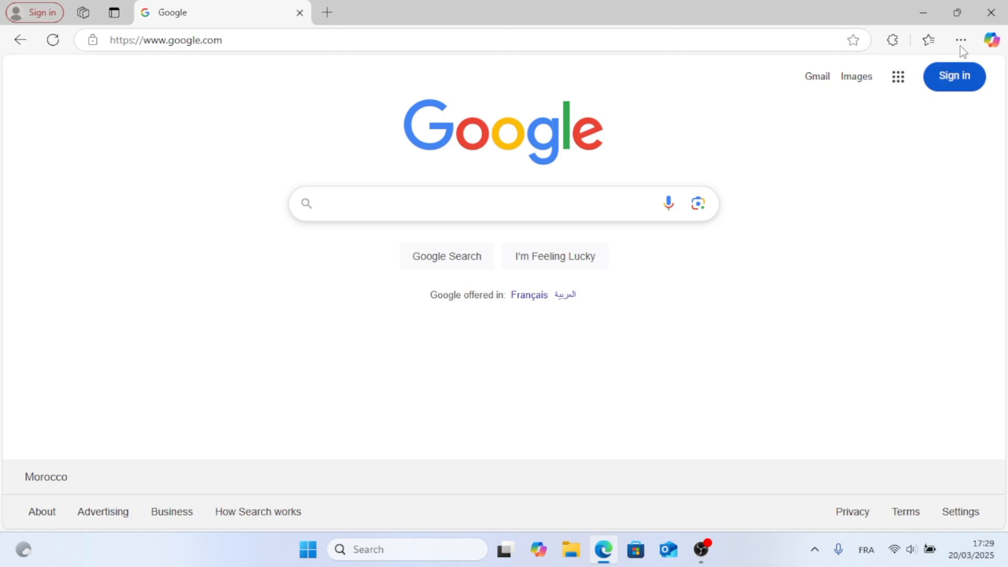
Open Edge's Settings page from the Settings and more menu
left_click(963, 38)
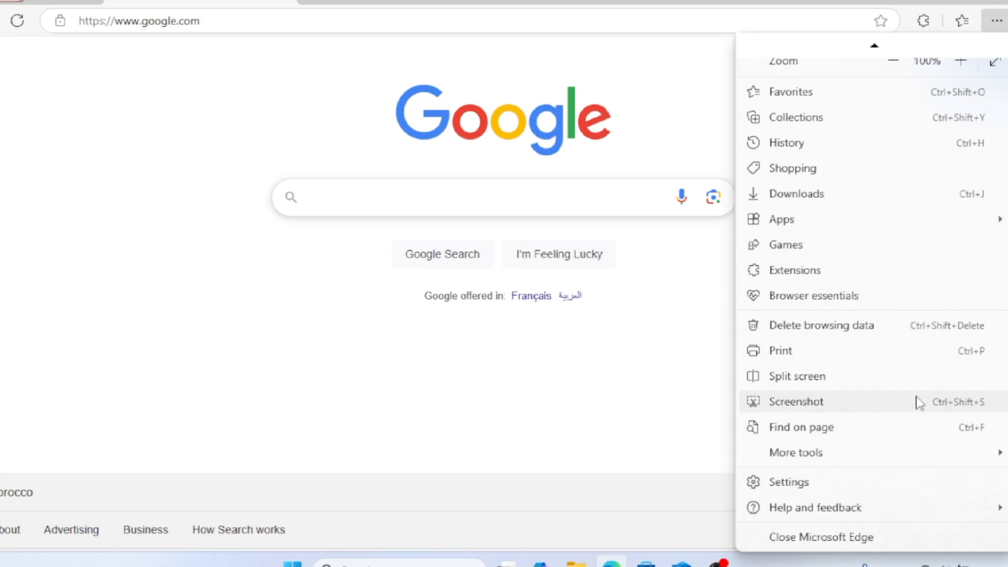
left_click(787, 482)
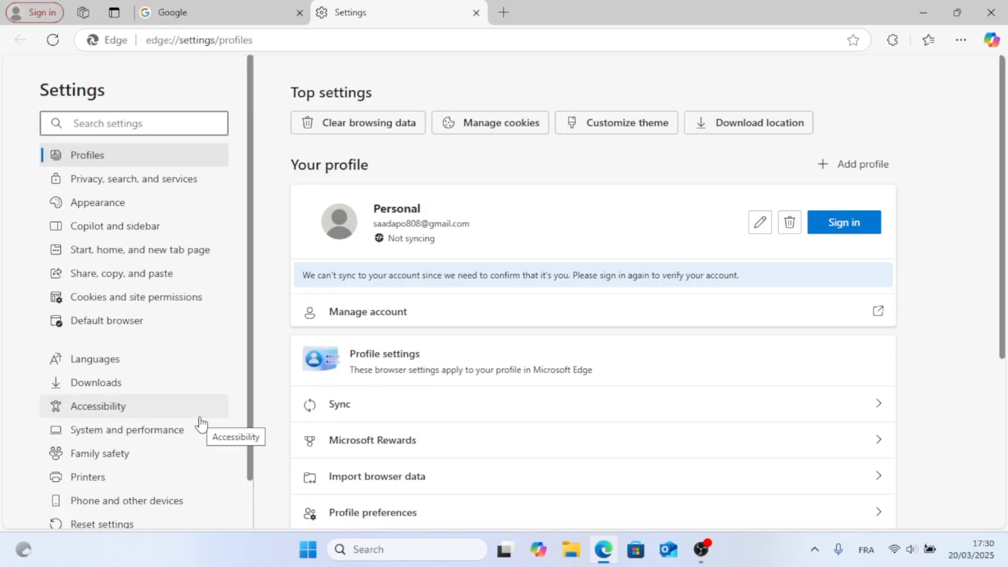
mouse_move(141, 249)
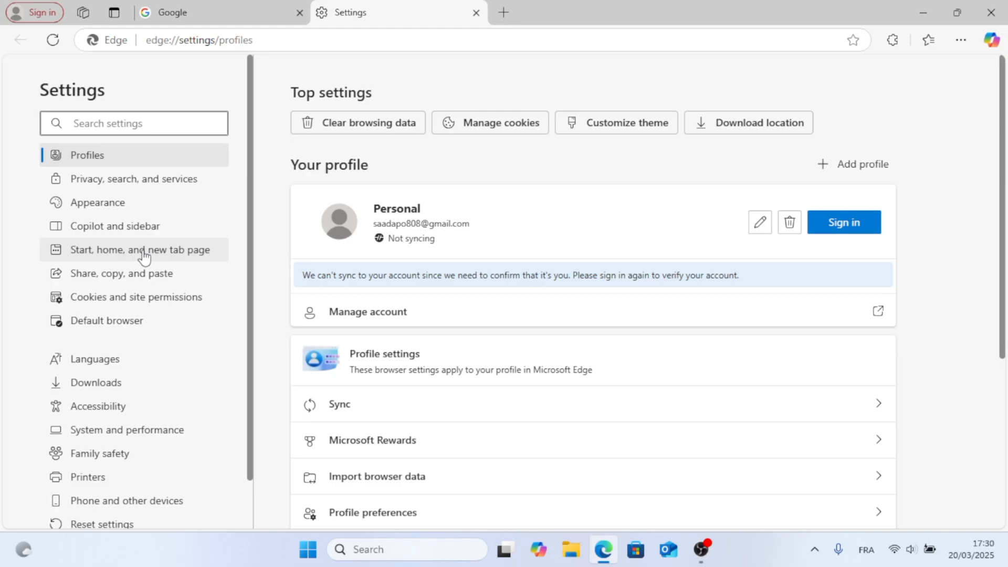
Show the Start, home, and new tab page settings and dismiss the add-page dialog
left_click(127, 250)
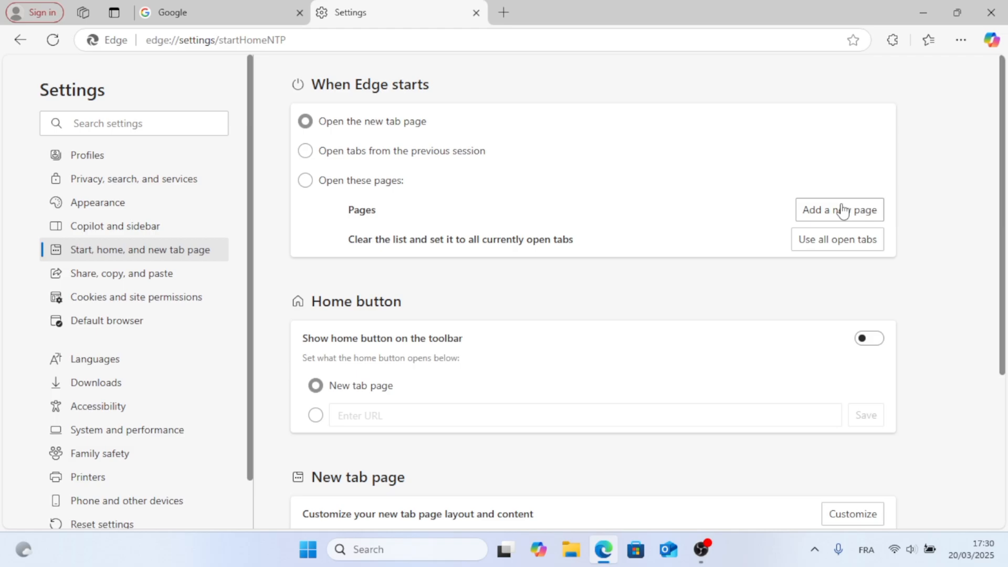
left_click(838, 209)
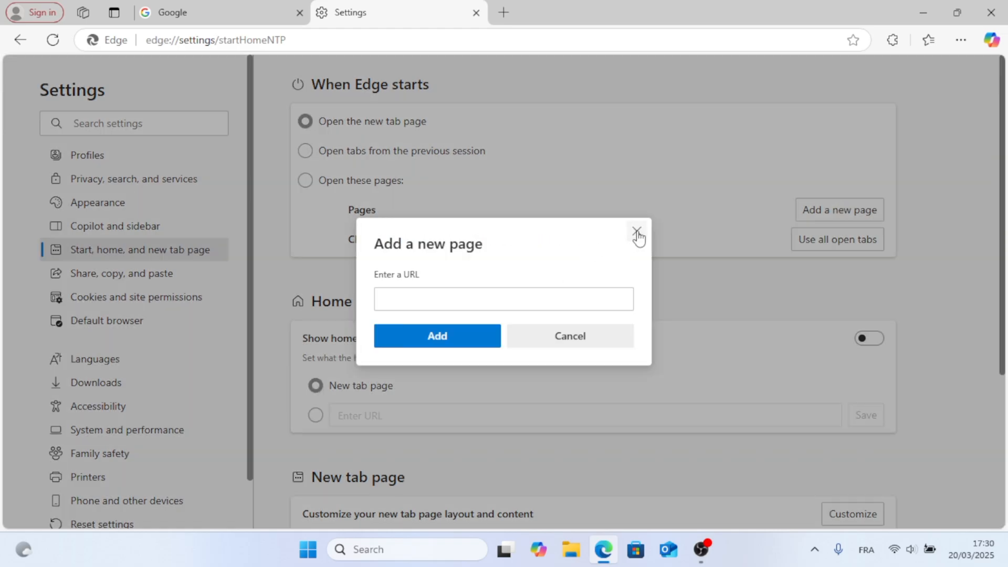
left_click(637, 232)
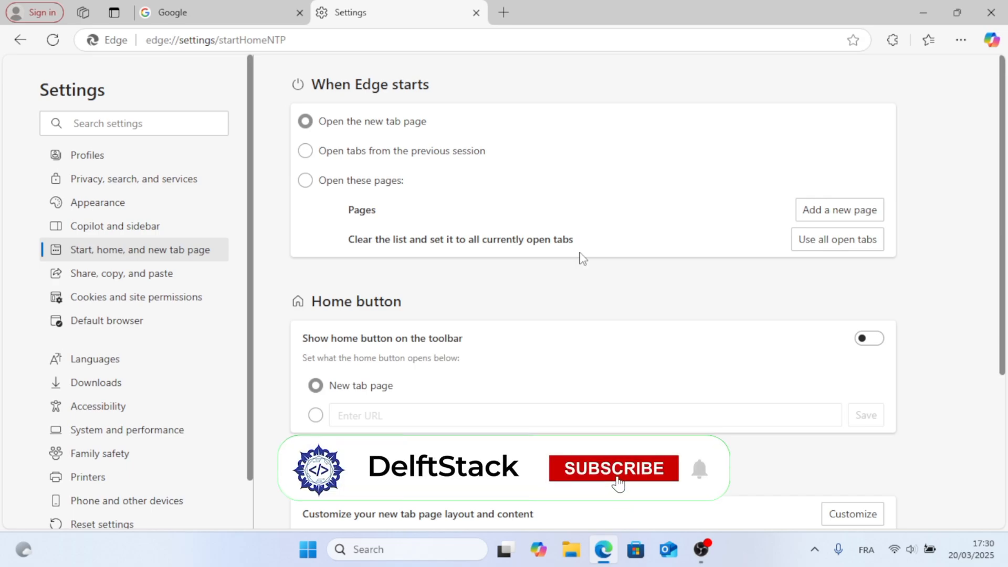
Set startup to 'Open these pages' and the home button to a custom URL
left_click(612, 468)
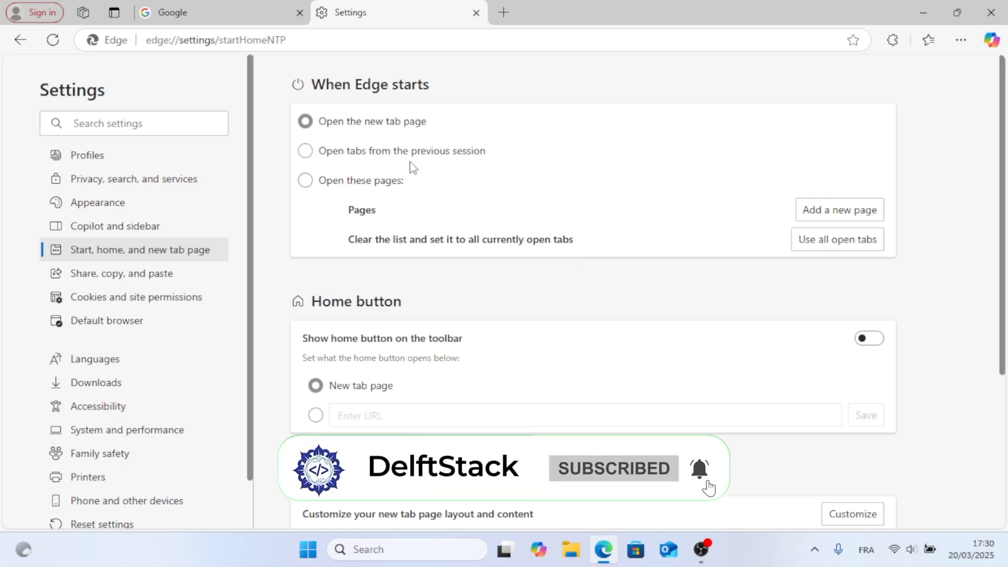
left_click(304, 151)
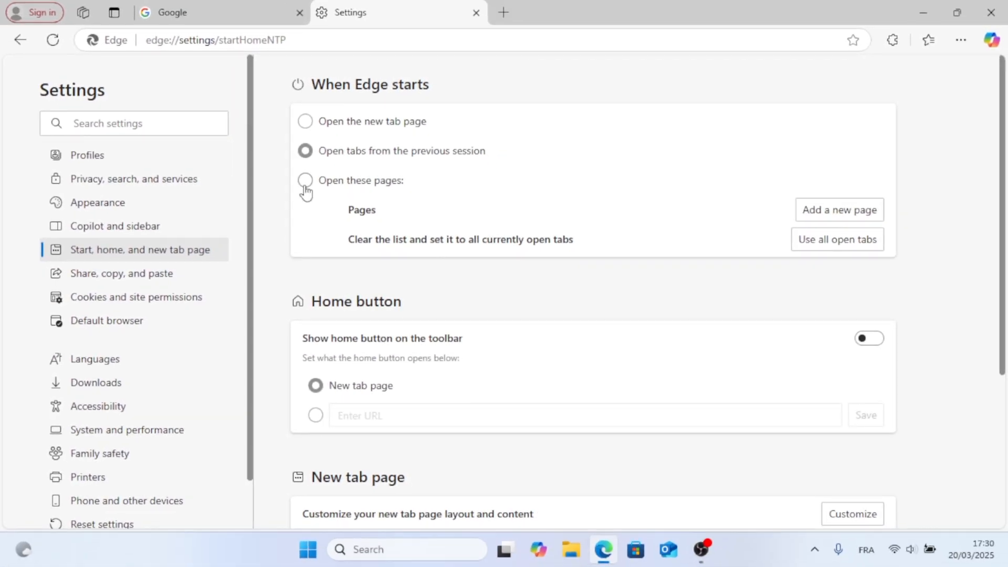
left_click(304, 180)
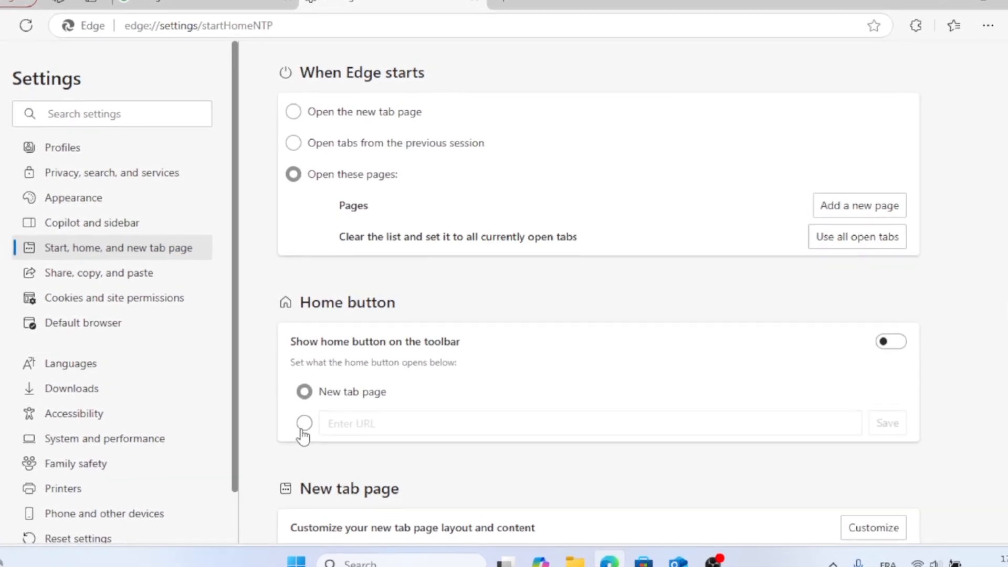
left_click(304, 424)
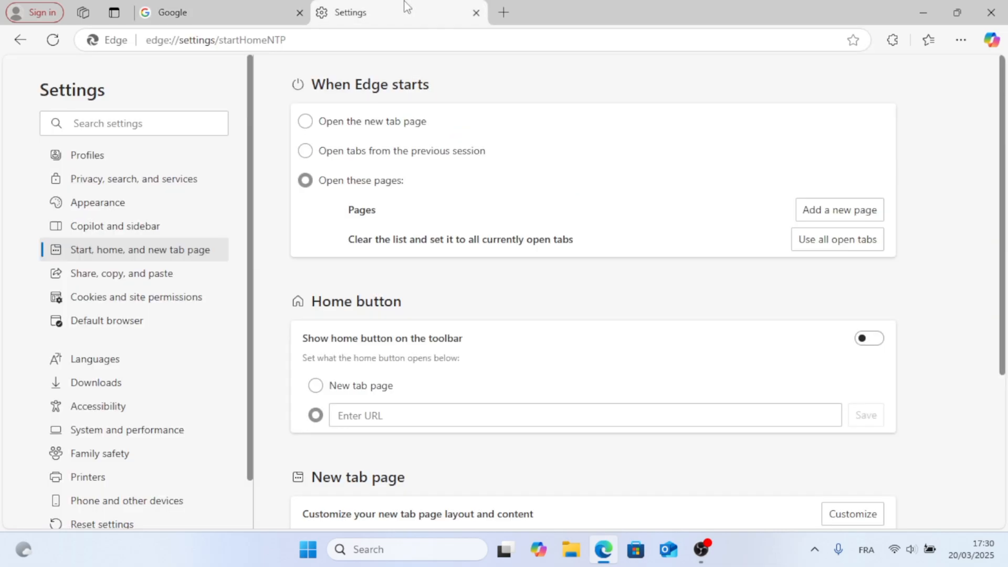
mouse_move(730, 218)
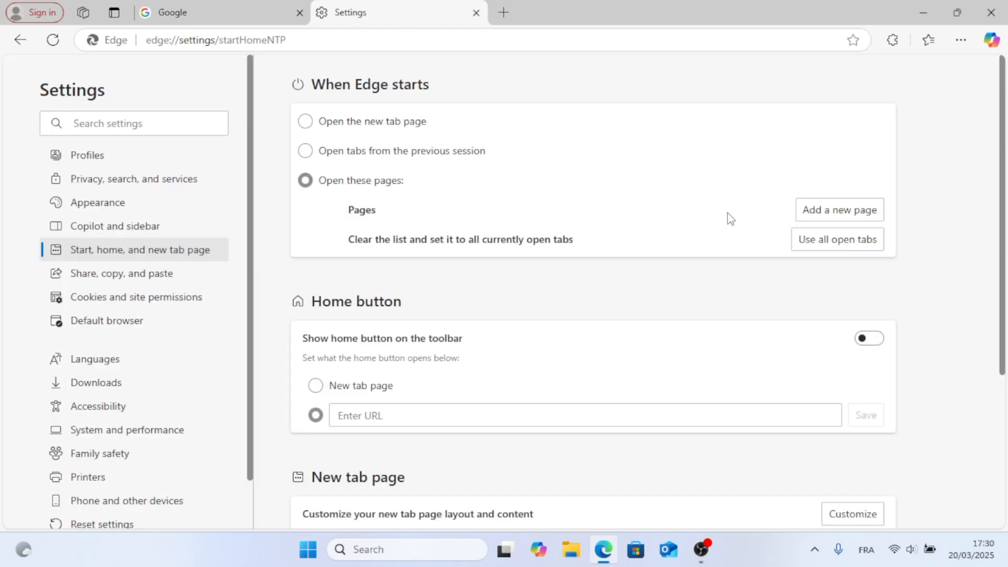
Add google.com as a startup page, then scroll down to the home button settings
left_click(838, 210)
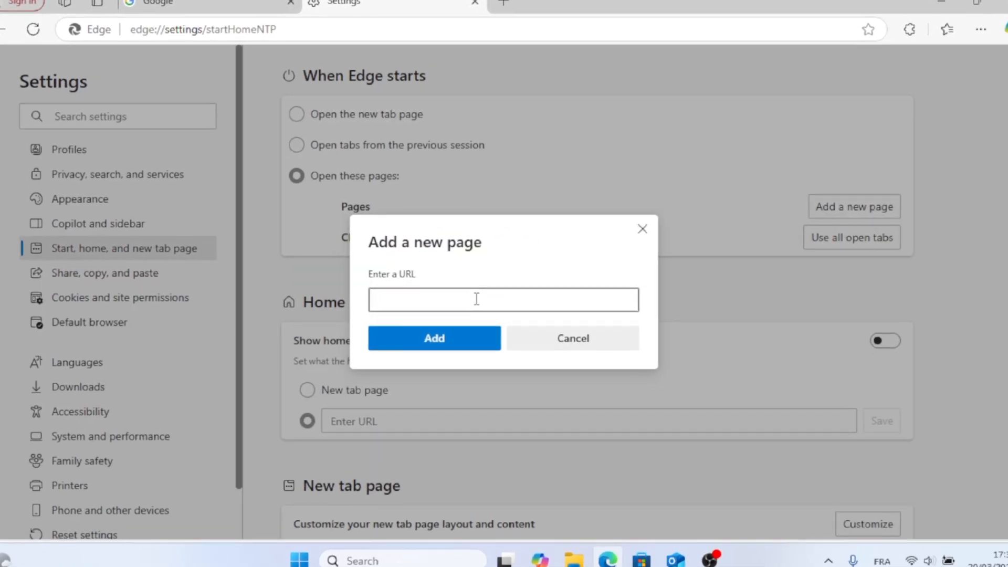
left_click(434, 338)
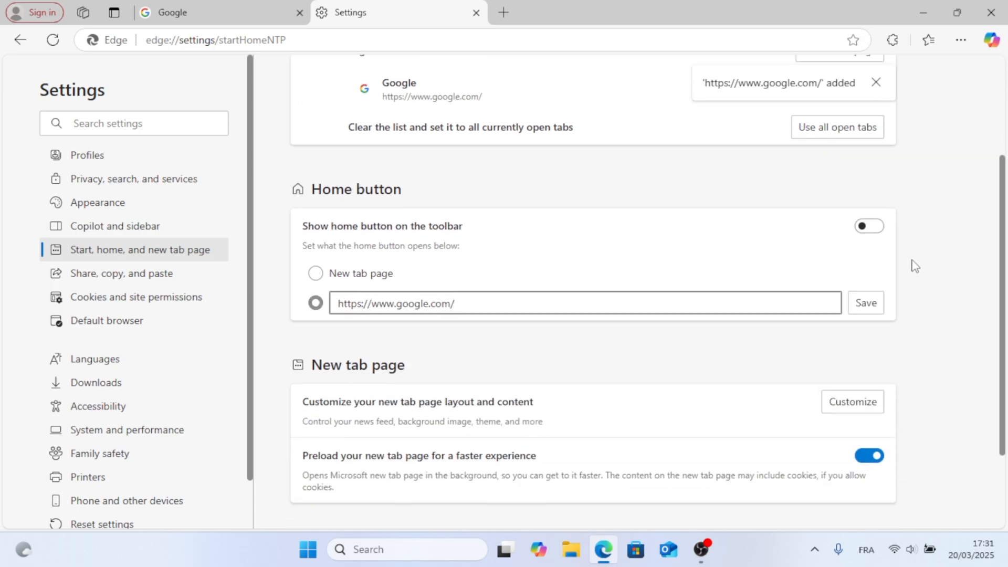
scroll("down", 3)
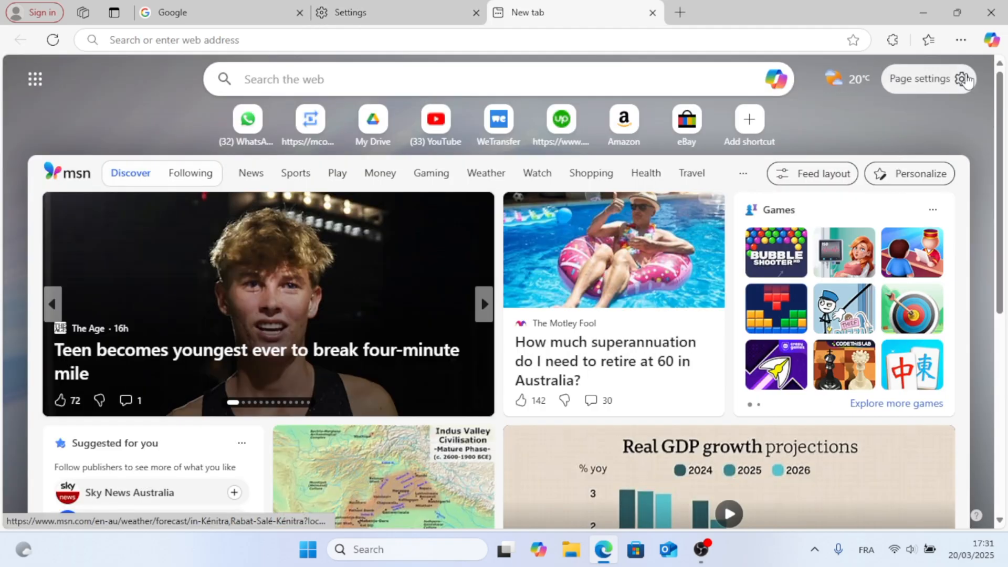
Review the new tab's Page settings panel, then return to the Settings tab
left_click(966, 79)
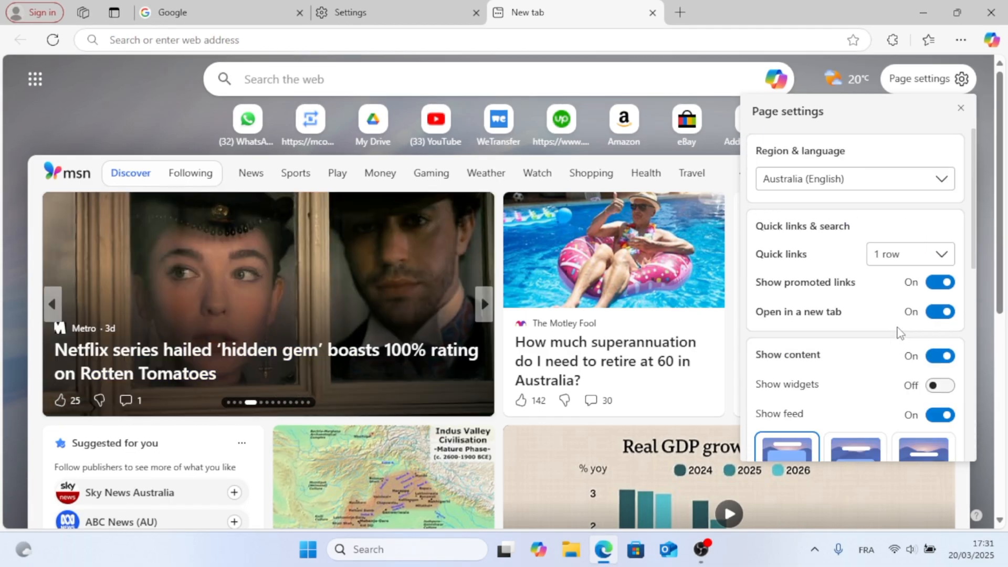
left_click(347, 12)
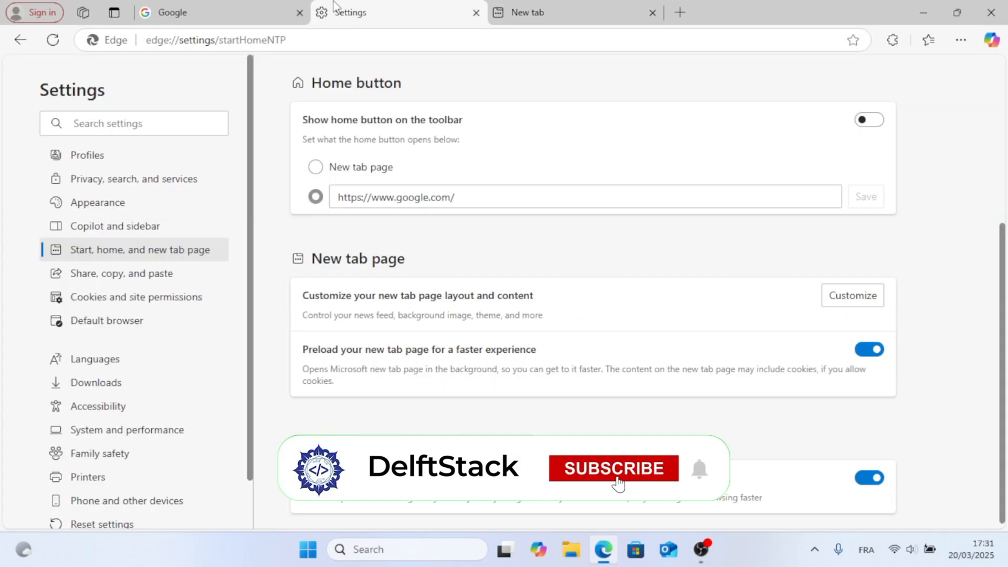
left_click(612, 467)
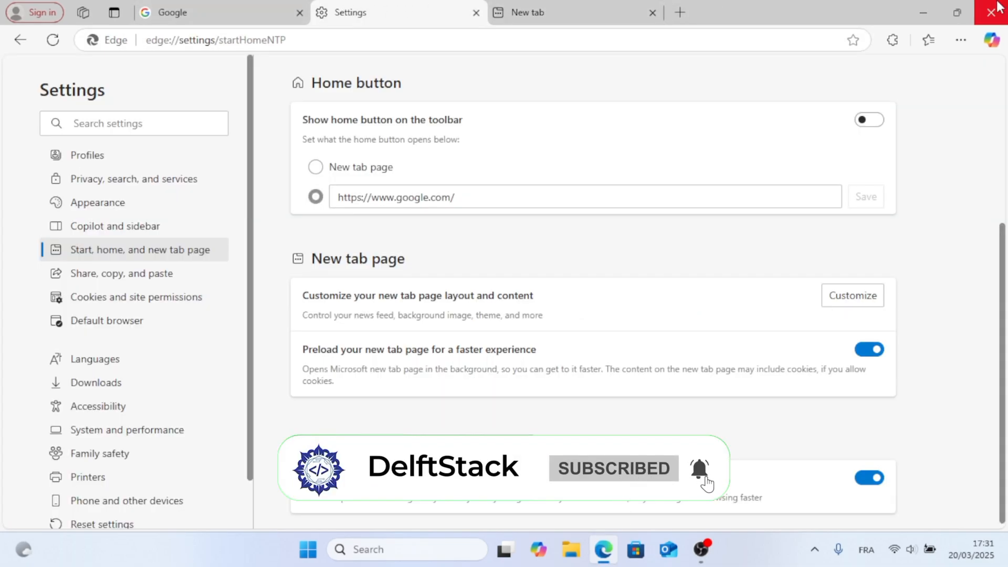